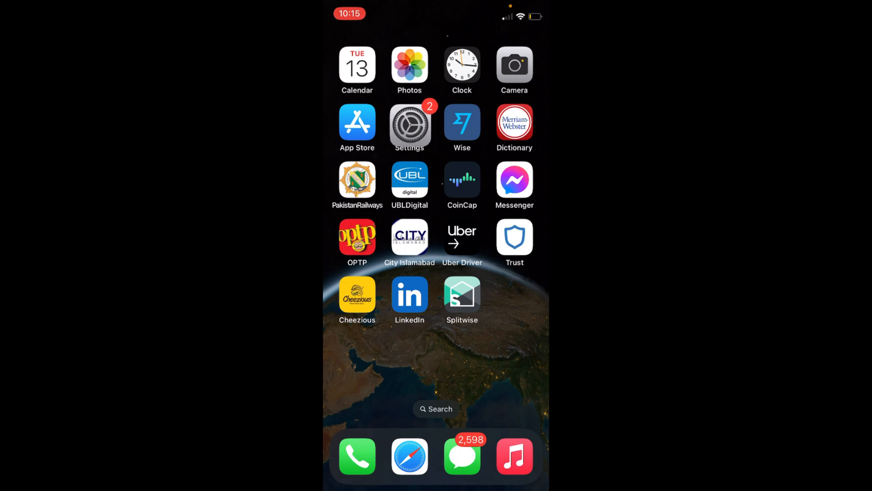
Launch Settings from the home screen and scroll the main list toward General.
click(410, 127)
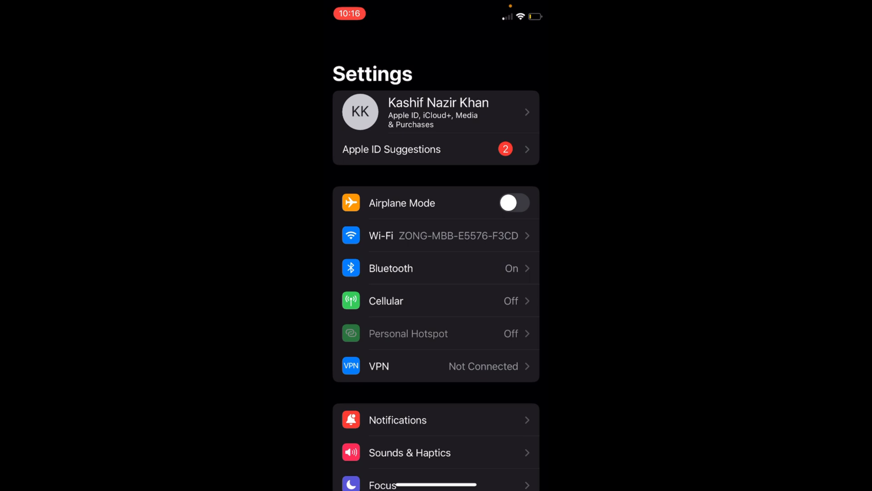
scroll(down, 3)
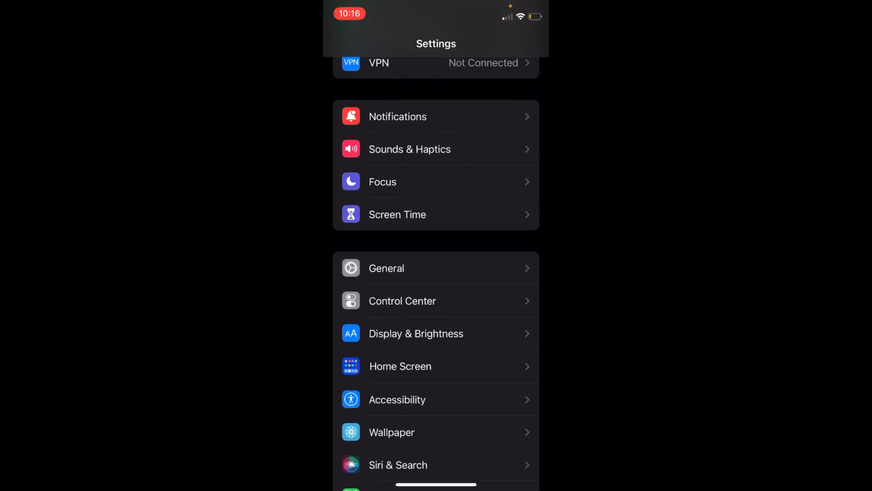
Go into General and reach Transfer or Reset iPhone at the bottom of its list.
click(386, 267)
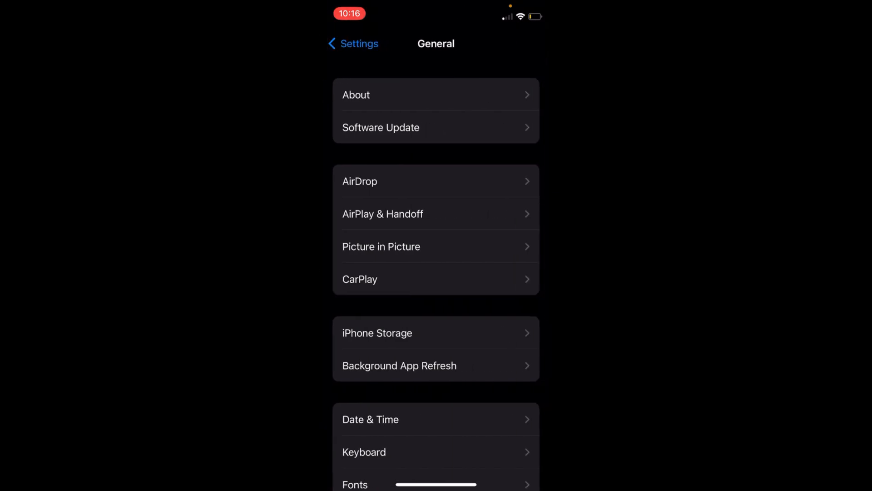
scroll(down, 3)
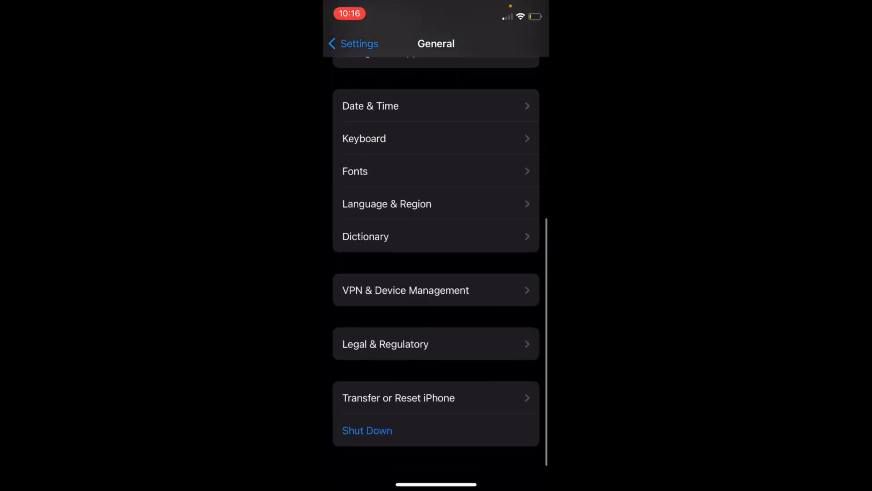
scroll(down, 3)
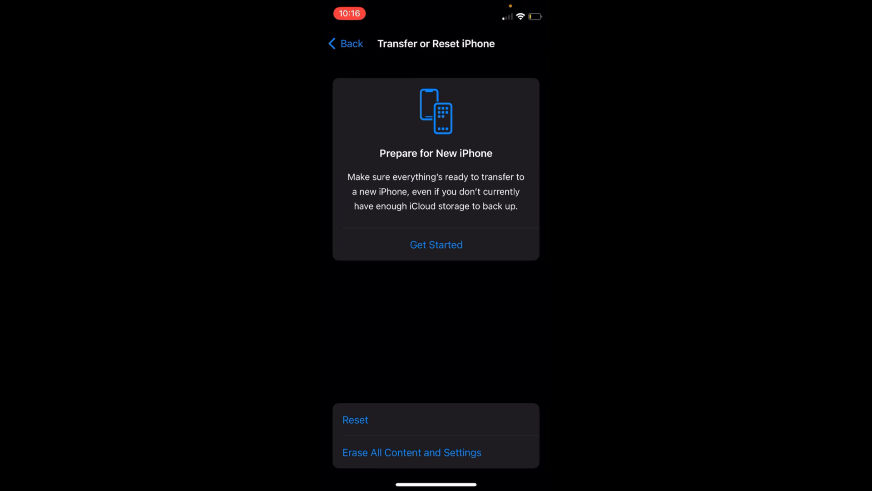
click(355, 420)
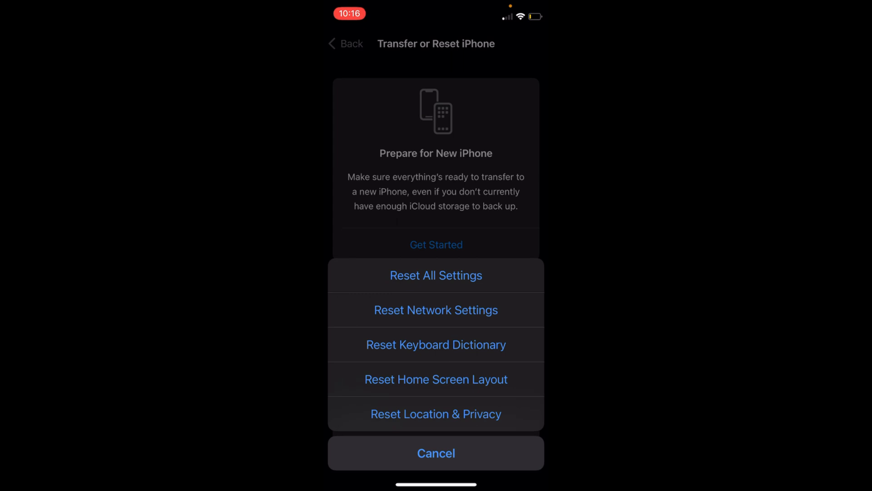
Choose Reset Keyboard Dictionary so the device passcode prompt appears.
click(435, 274)
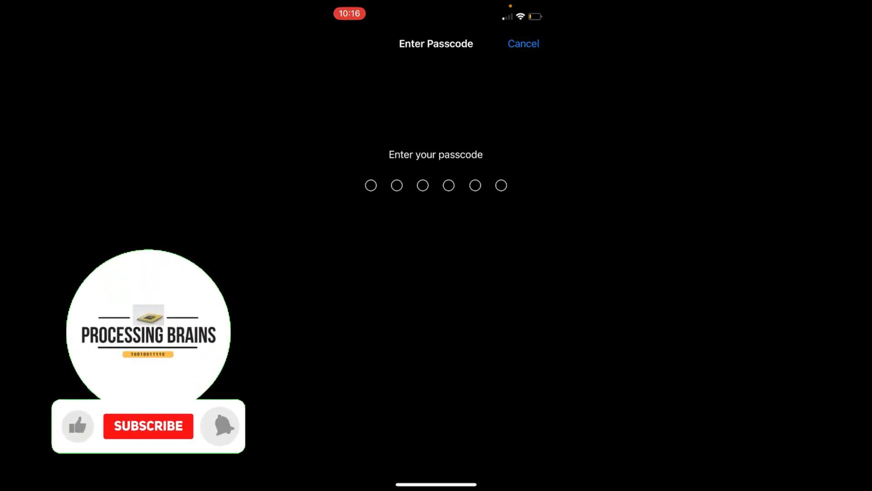
click(148, 426)
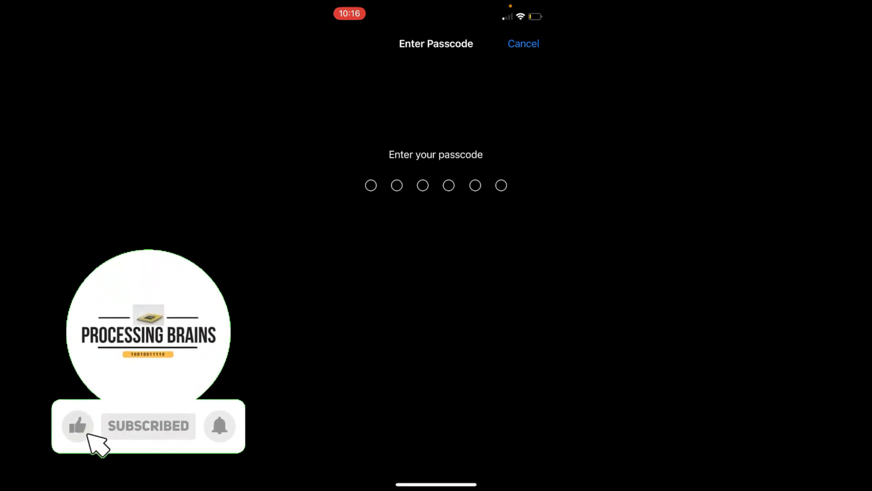